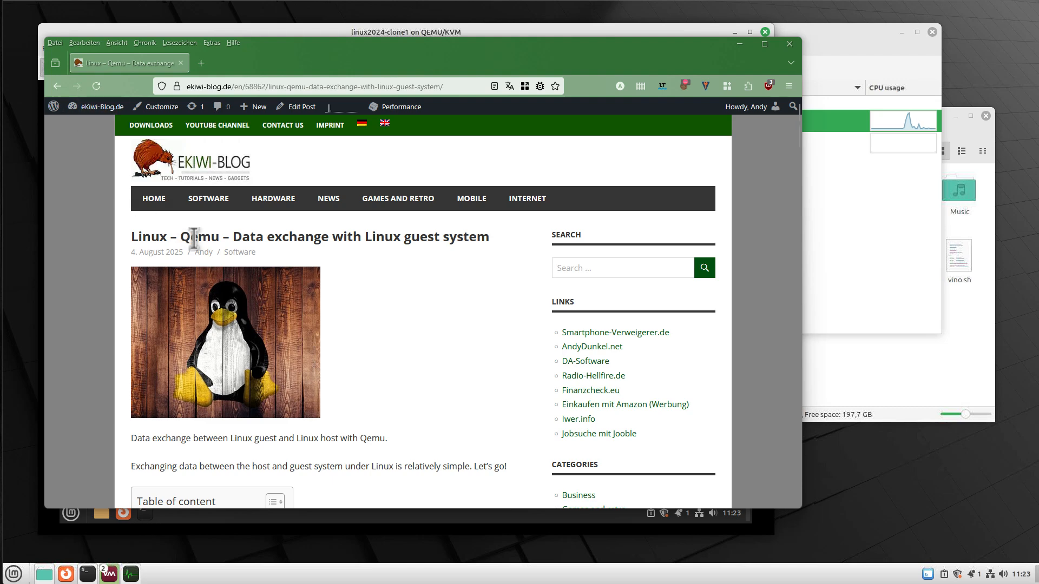
mouse_move(257, 224)
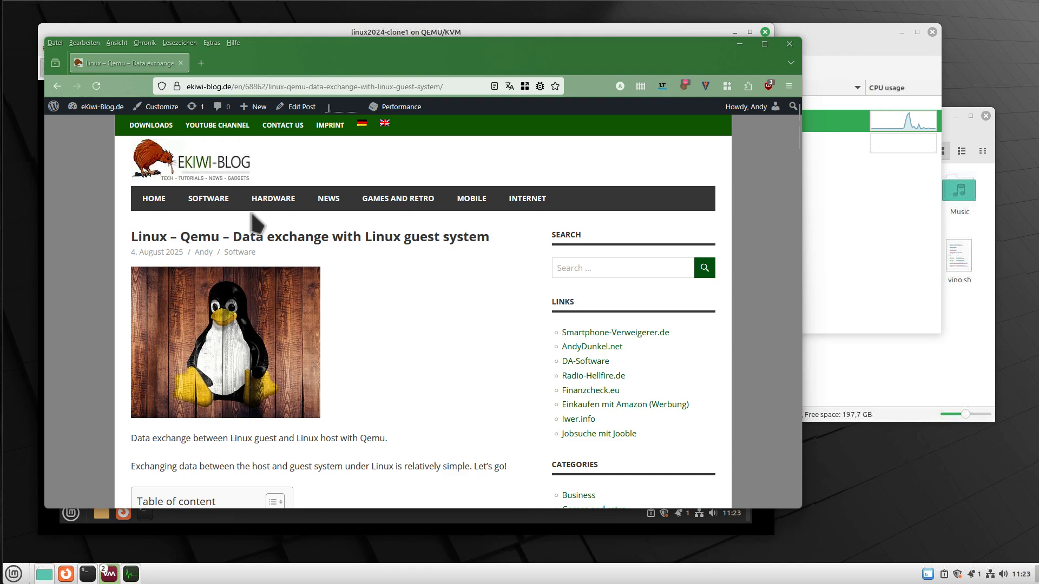
mouse_move(392, 295)
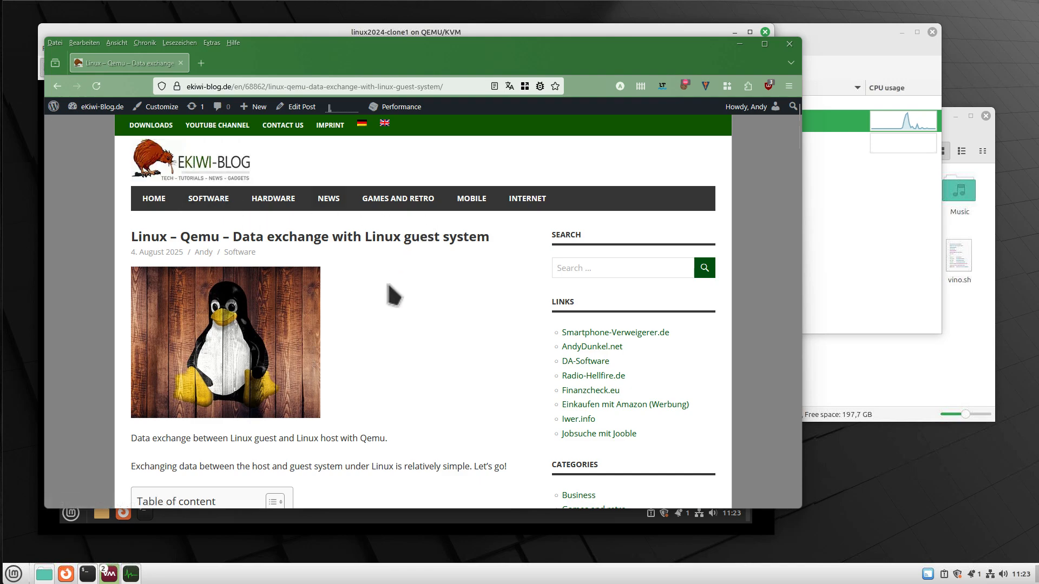
mouse_move(361, 224)
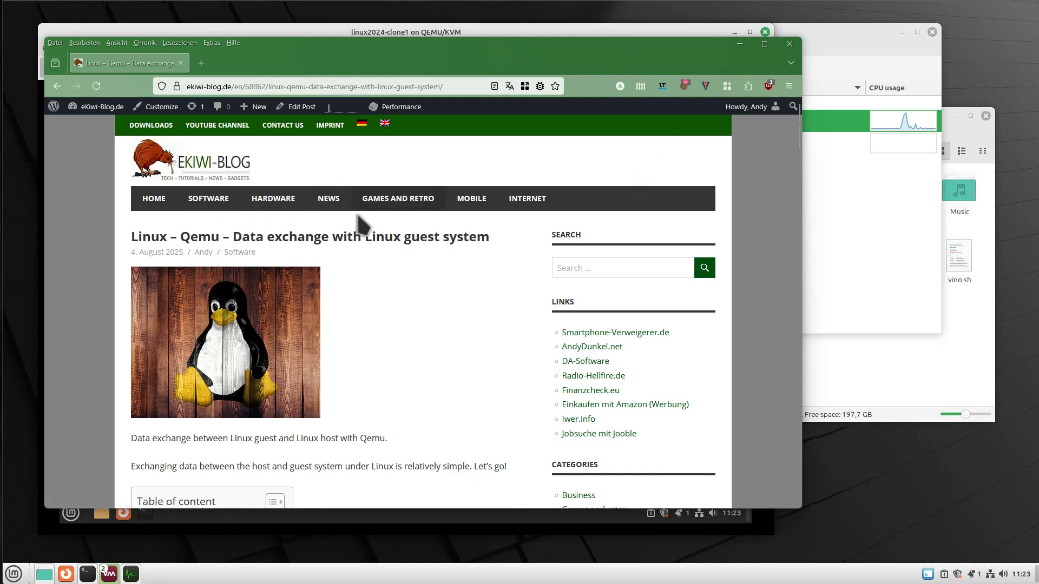
- Scroll the eKiwi-Blog Qemu article to the 'sudo mount -t virtiofs shared /mnt/shared' section
scroll("down", 3)
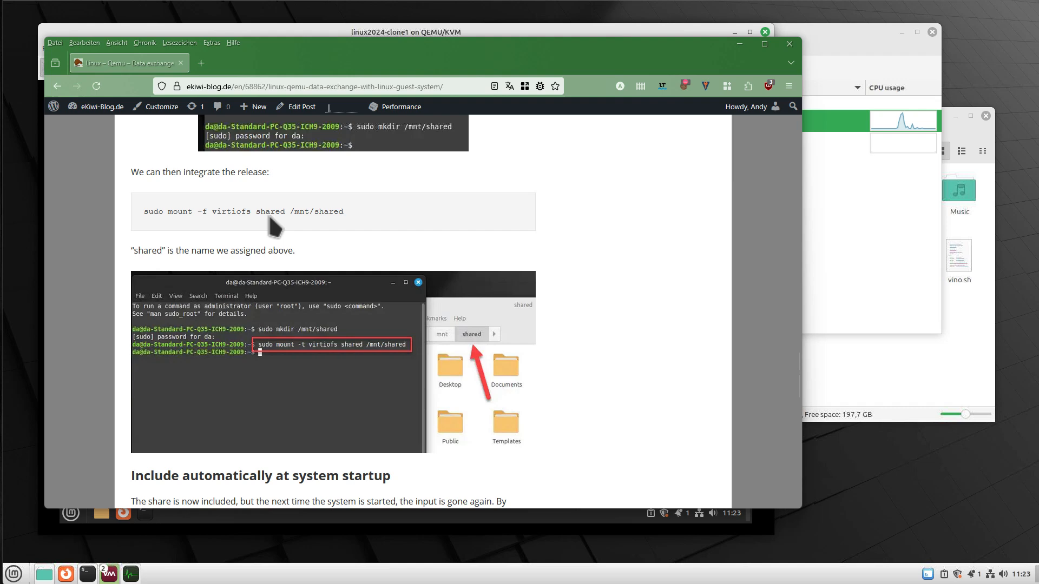
scroll("up", 3)
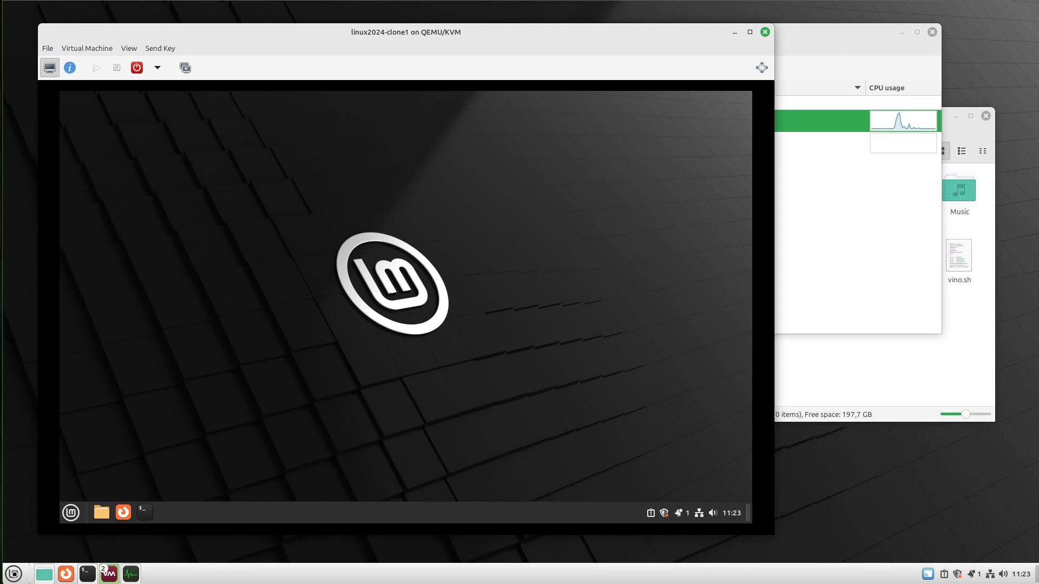
mouse_move(405, 42)
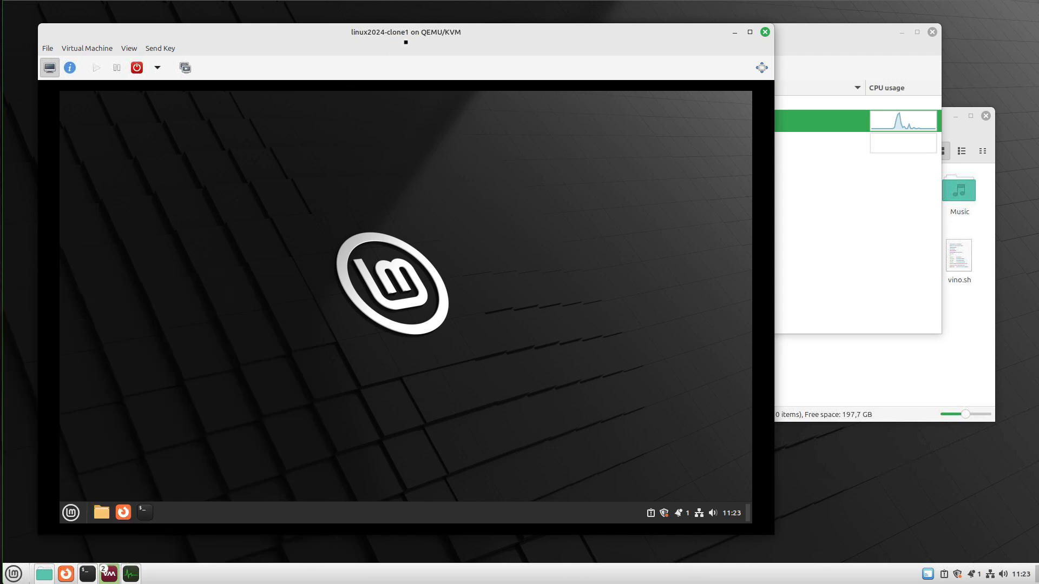
- Close the linux2024-clone1 console window, keeping only the main manager window
left_click(70, 512)
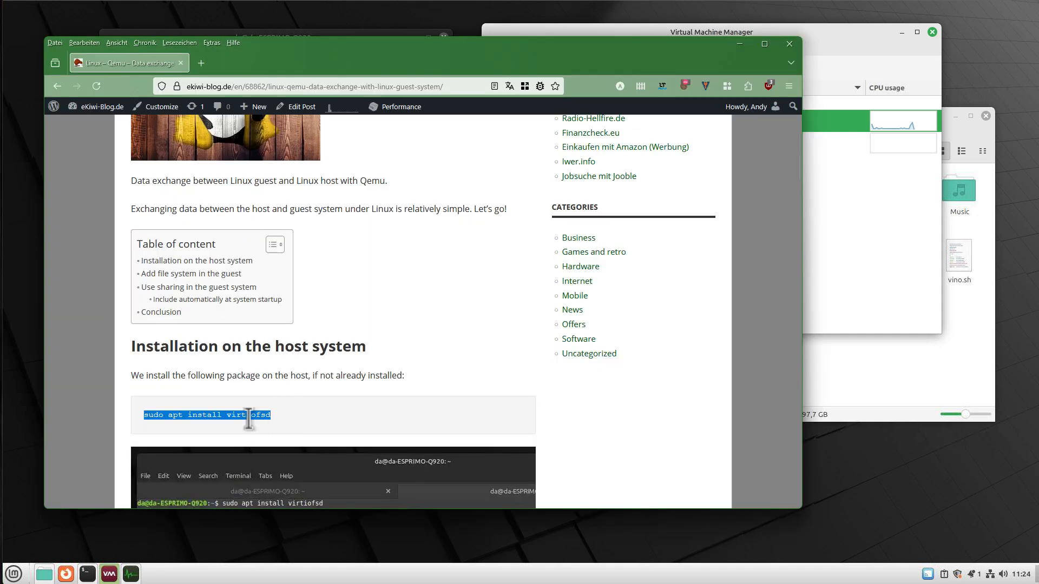
- Select 'virtiofsd' in the article's 'sudo apt install virtiofsd' command
double_click(248, 414)
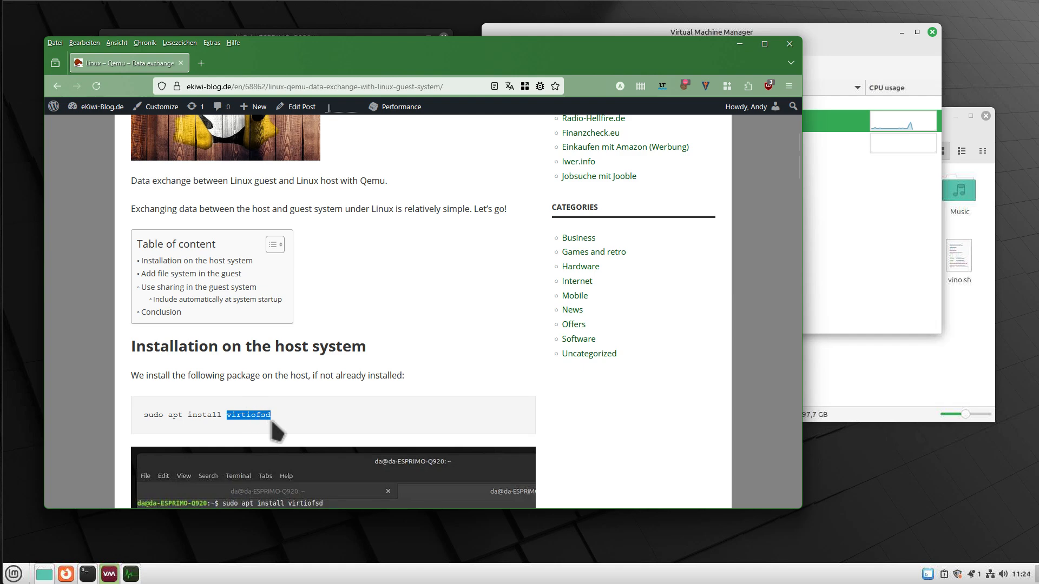
mouse_move(290, 429)
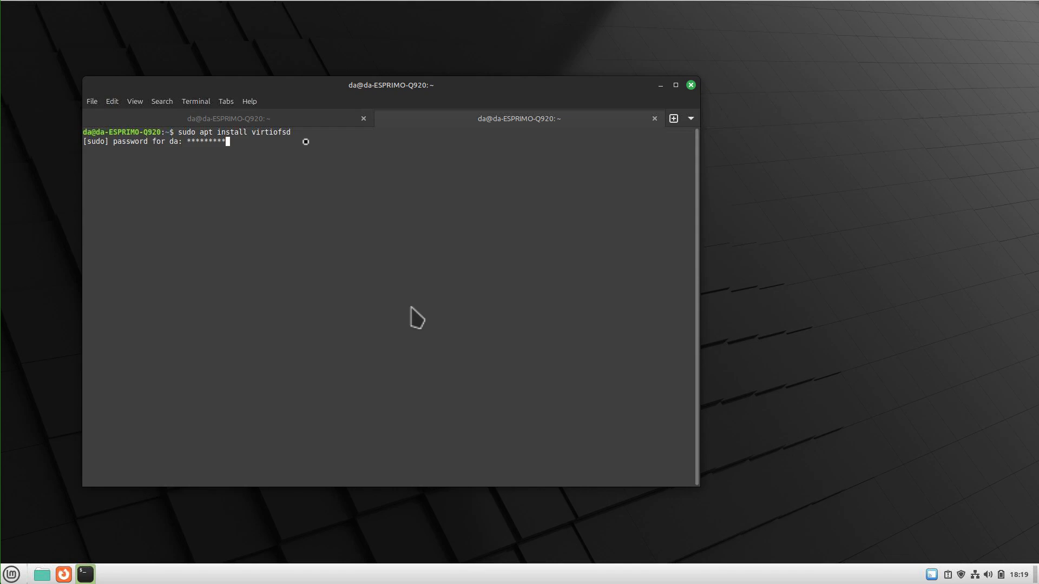
- Submit the sudo password to run 'sudo apt install virtiofsd' on the host
key("Return")
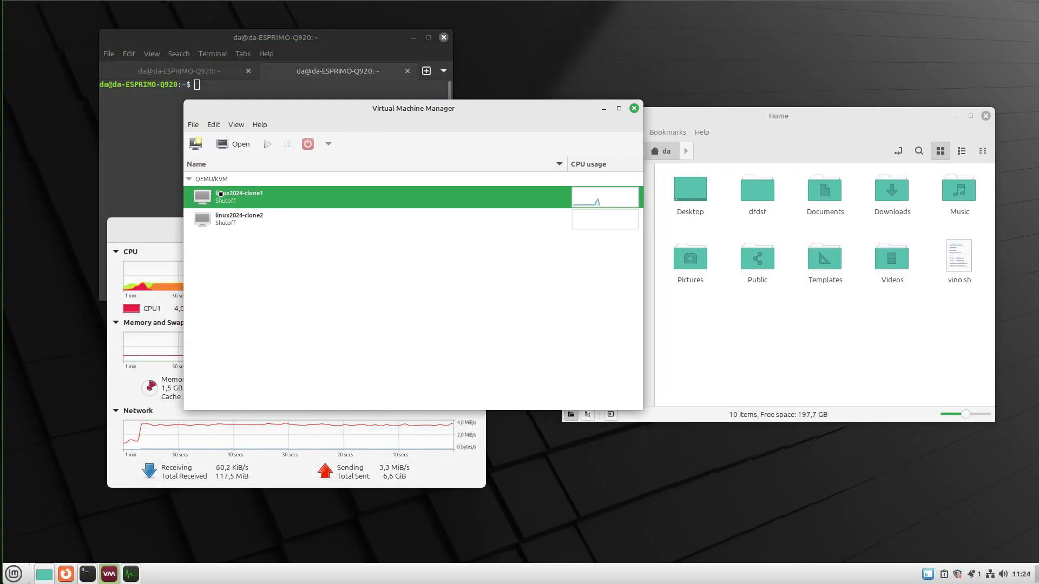
- Enable shared memory in linux2024-clone1's Memory settings and apply it
double_click(238, 196)
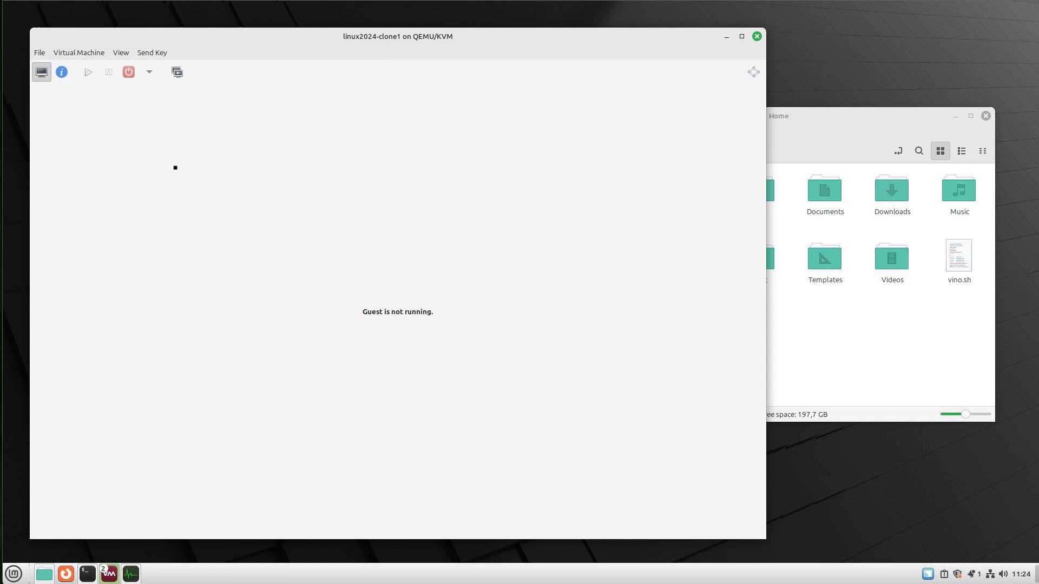
left_click(61, 71)
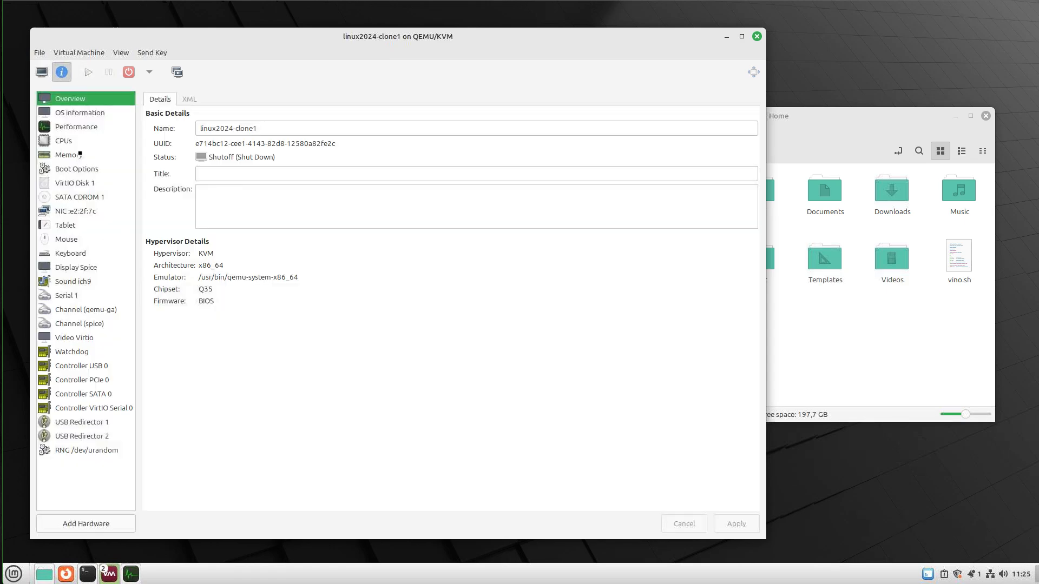
left_click(67, 155)
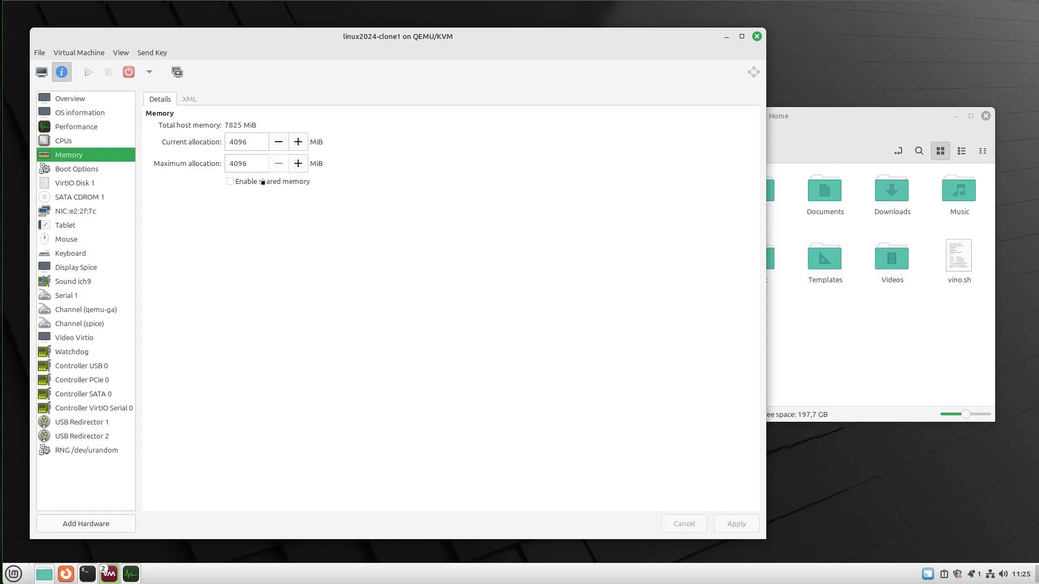
left_click(229, 181)
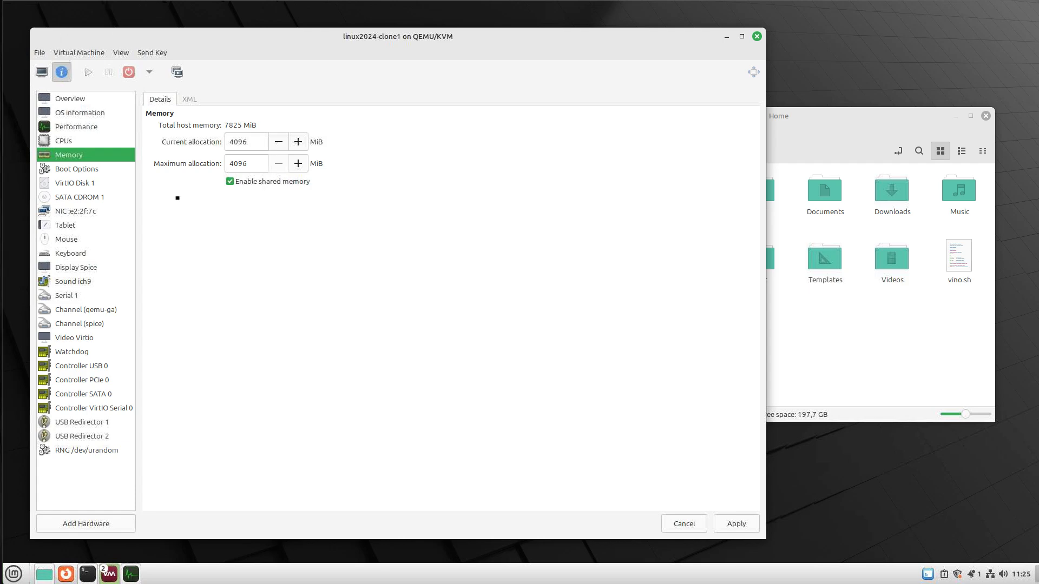
left_click(736, 523)
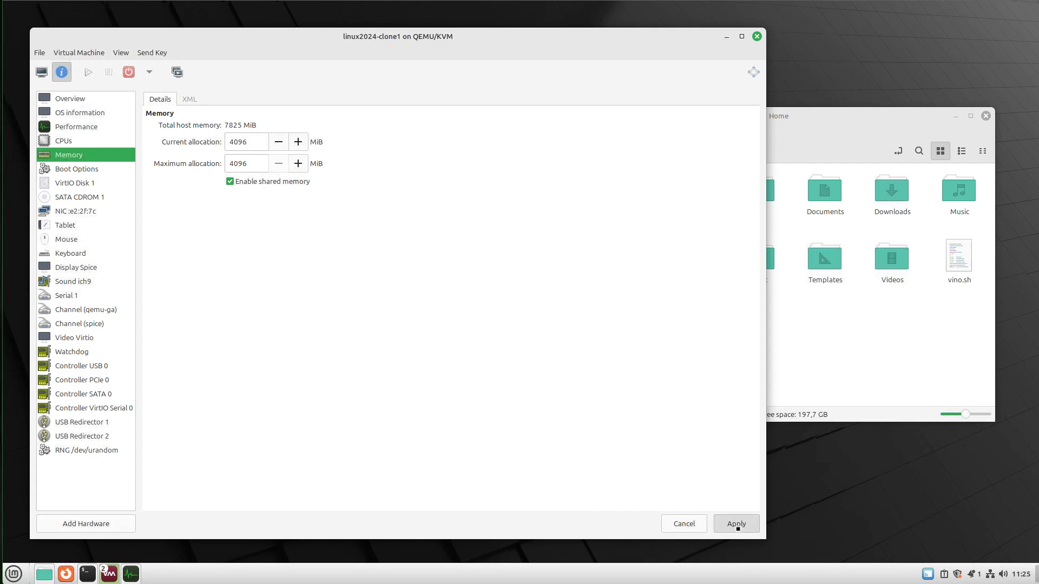
left_click(736, 524)
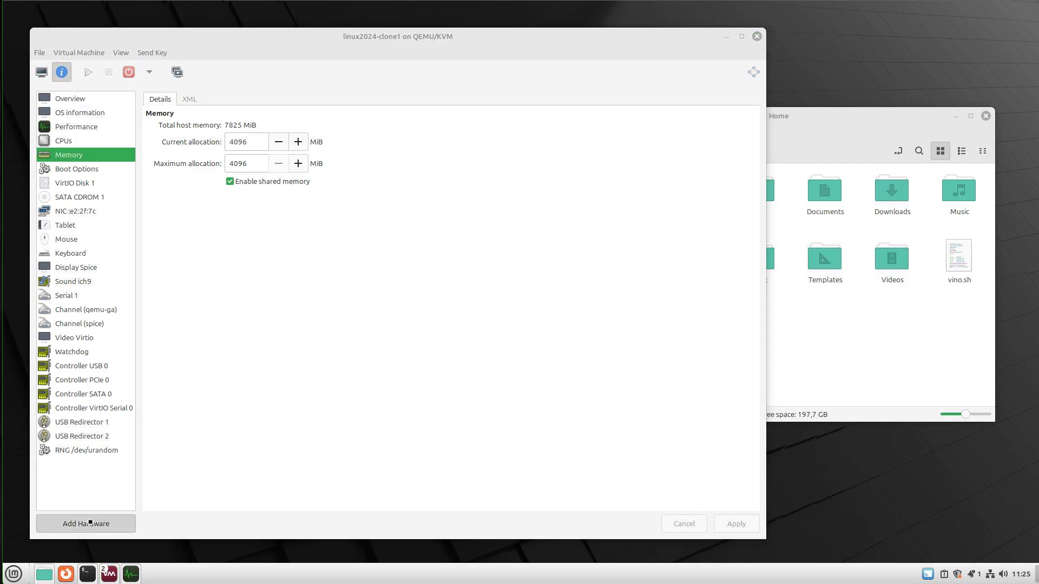
- Add a Filesystem hardware device with source path /home/da
left_click(85, 524)
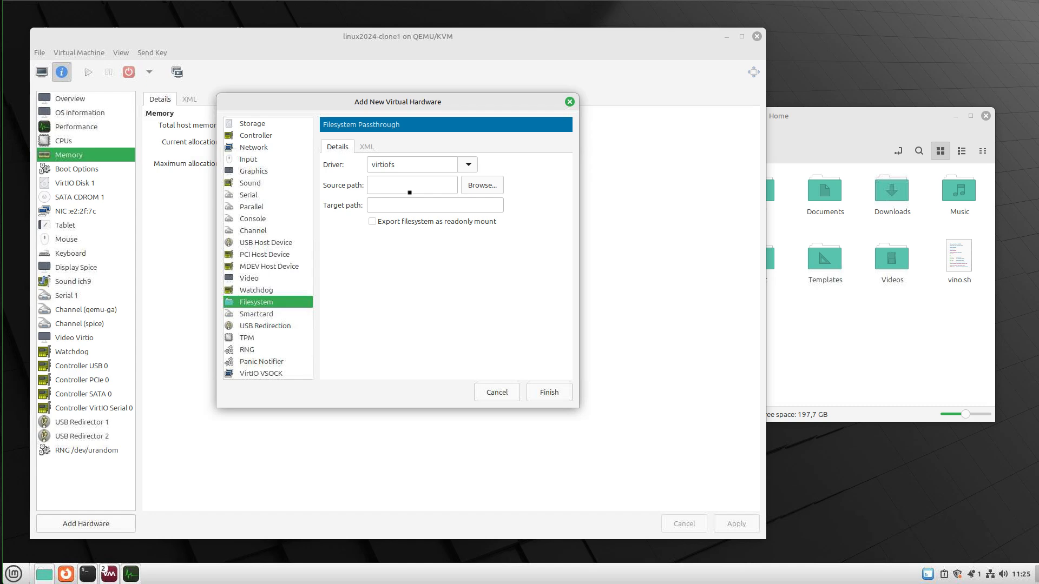
left_click(411, 185)
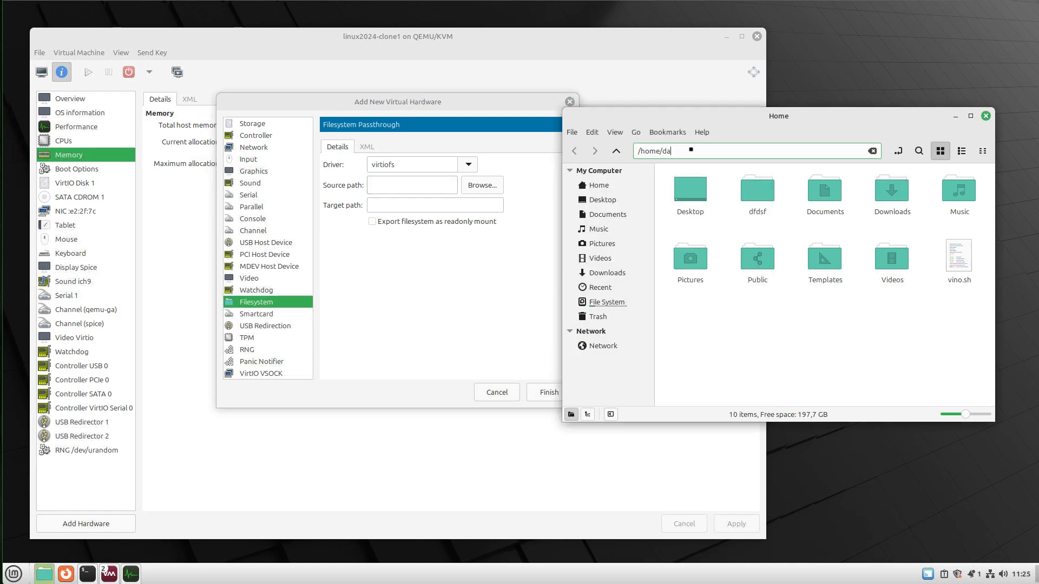
left_click(412, 185)
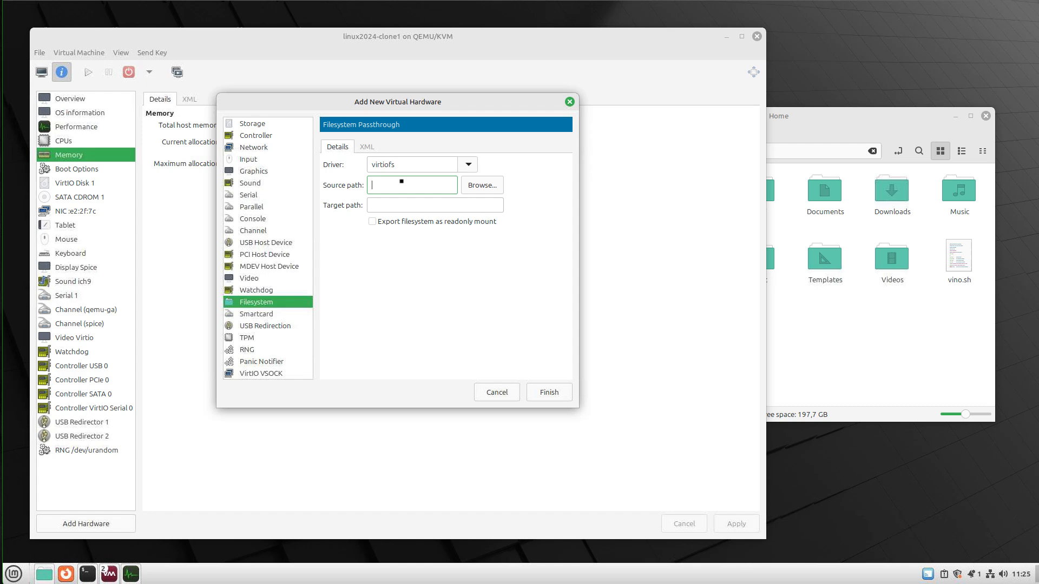
type("/home/da")
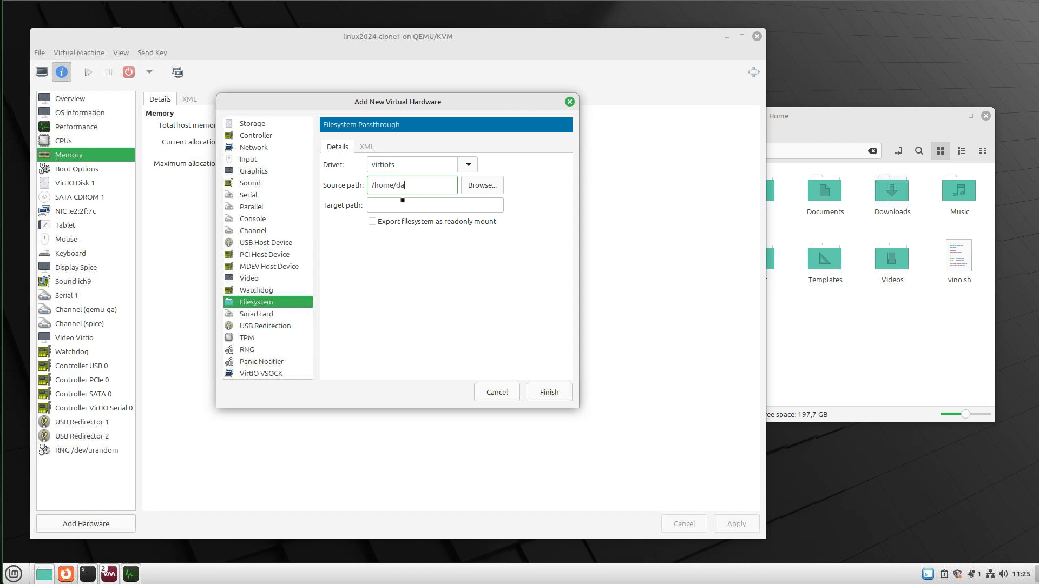
- Set the filesystem device's target path to 'shared'
left_click(435, 204)
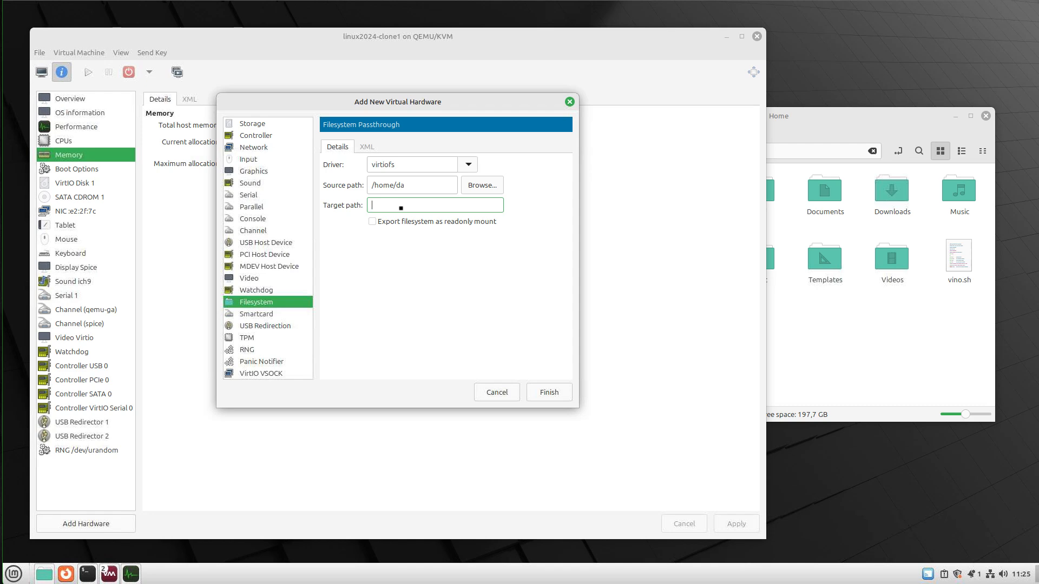
type("sha")
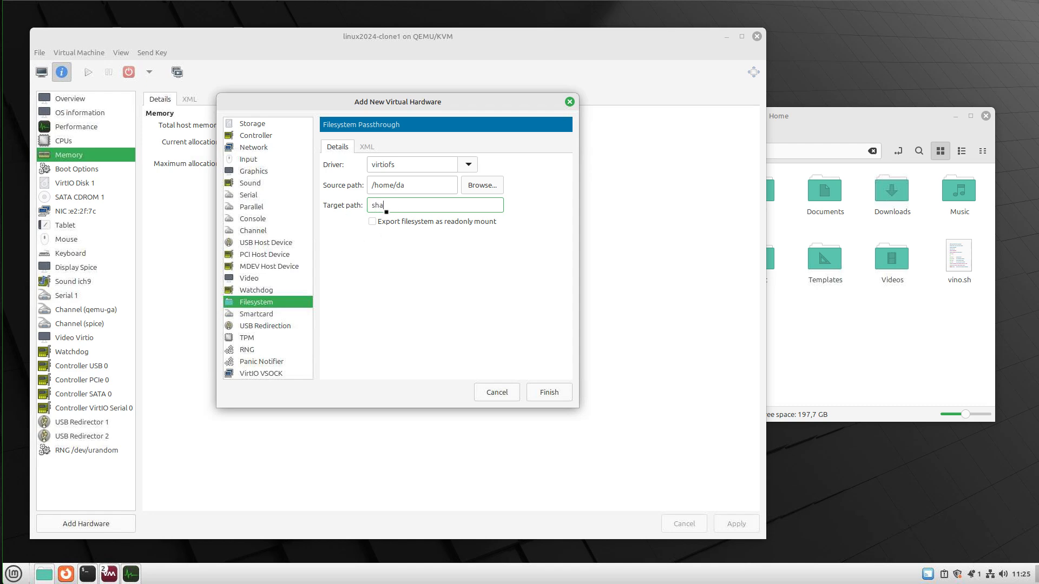
type("red")
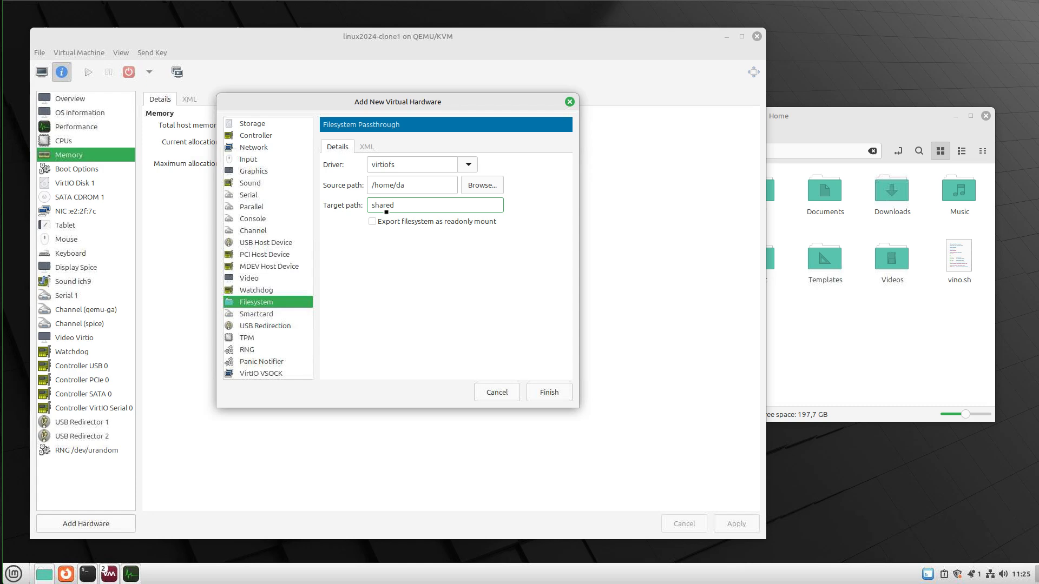
left_click(434, 205)
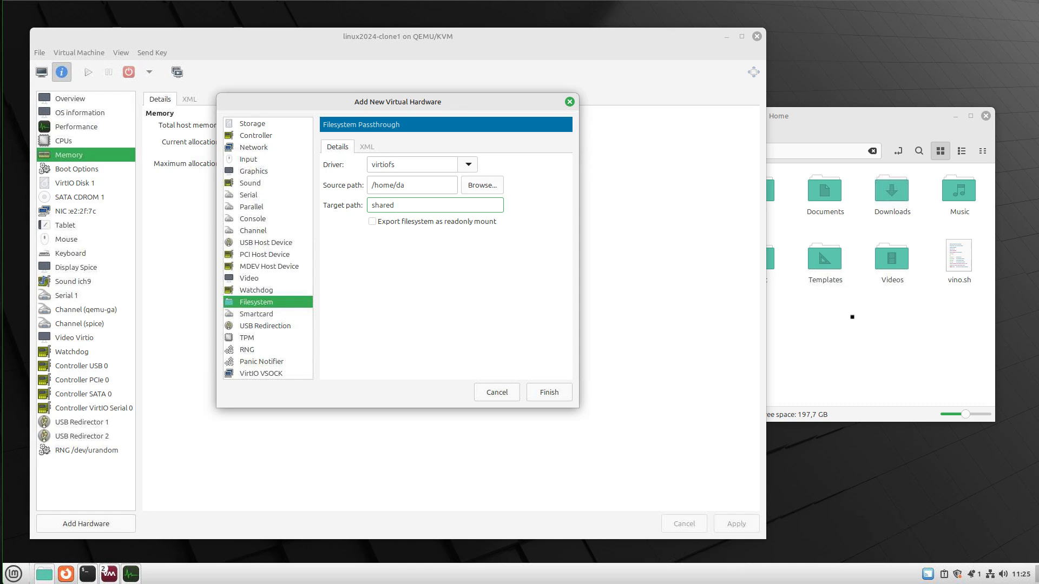
left_click(437, 204)
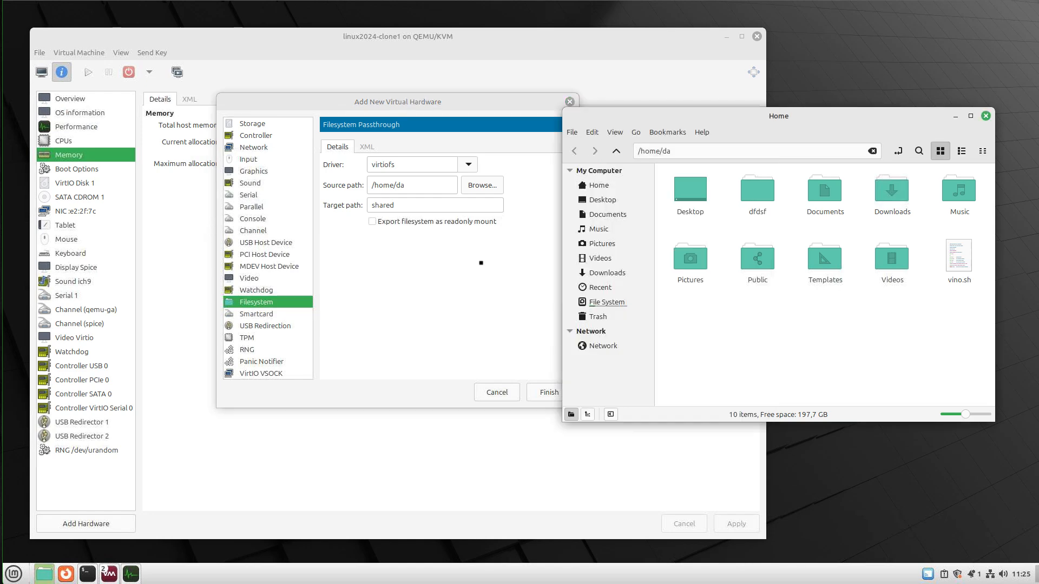
- Finish adding the shared filesystem, start the guest and resize its terminal window
left_click(546, 392)
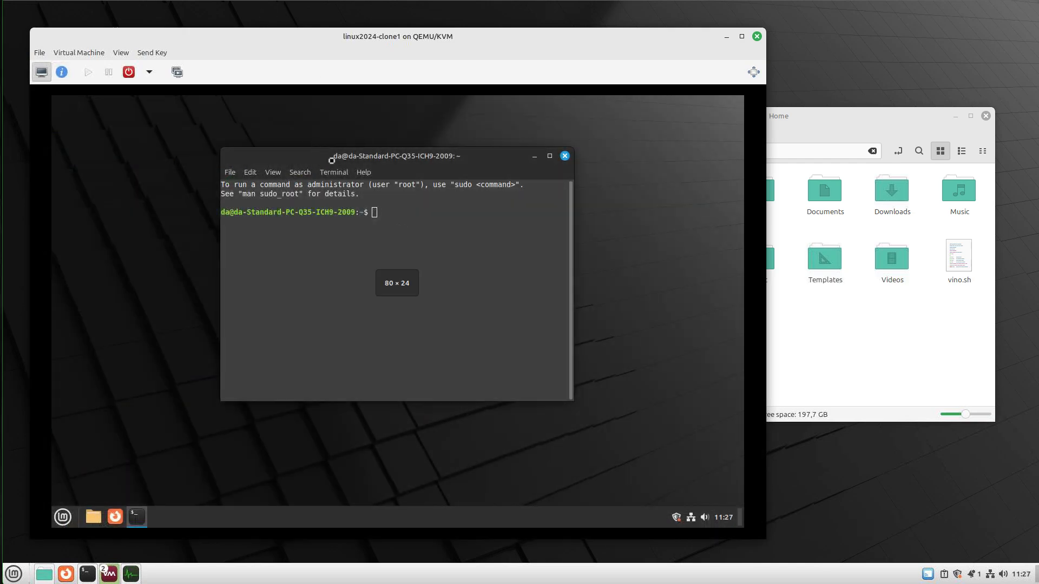
left_click_drag(396, 156, 303, 149)
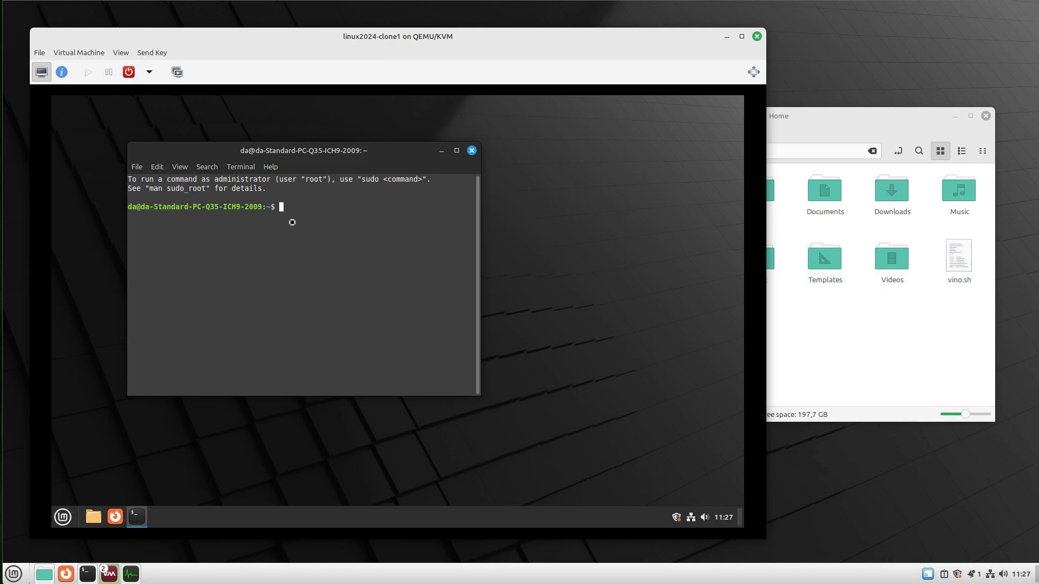
- Run 'sudo mkdir /mnt/shared' in the guest and confirm the password
type("sudo")
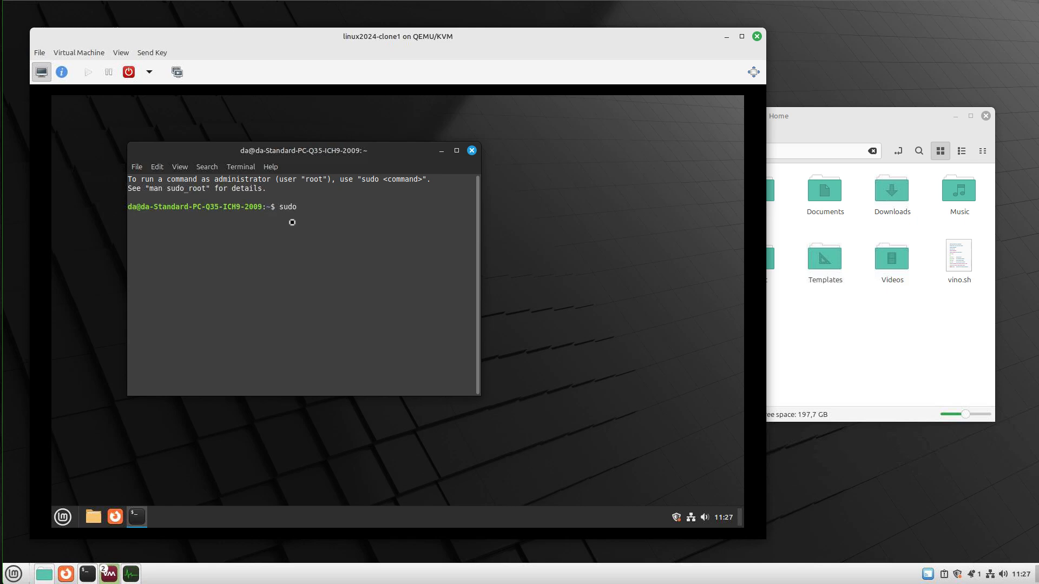
type("mkdir")
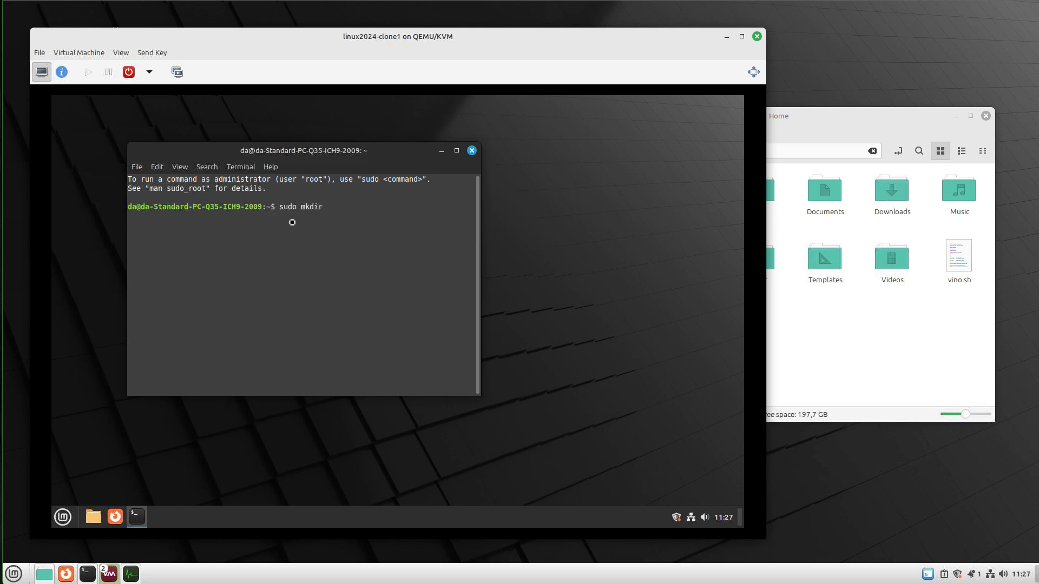
type("/mnt/")
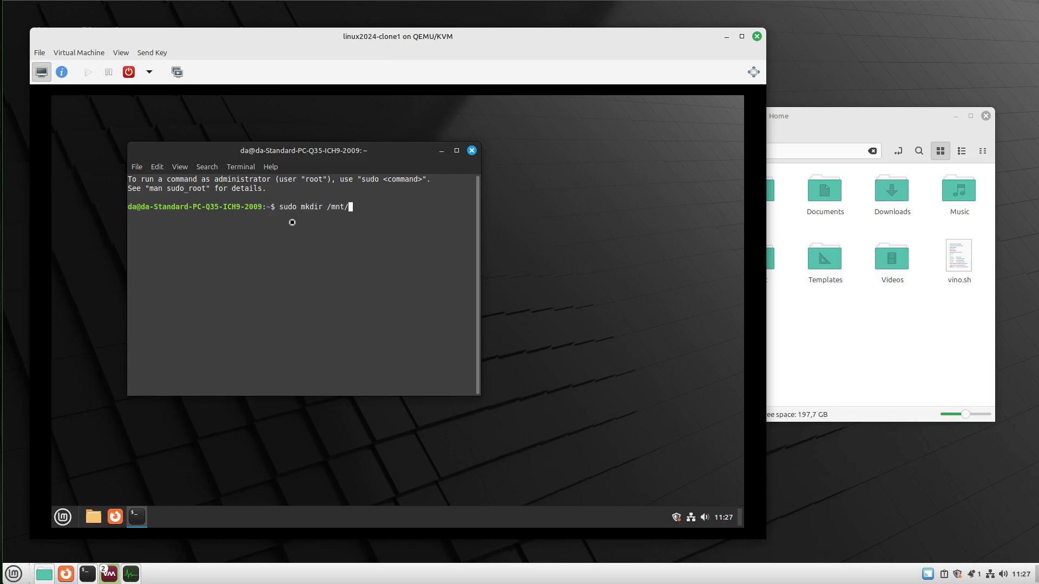
key("Return")
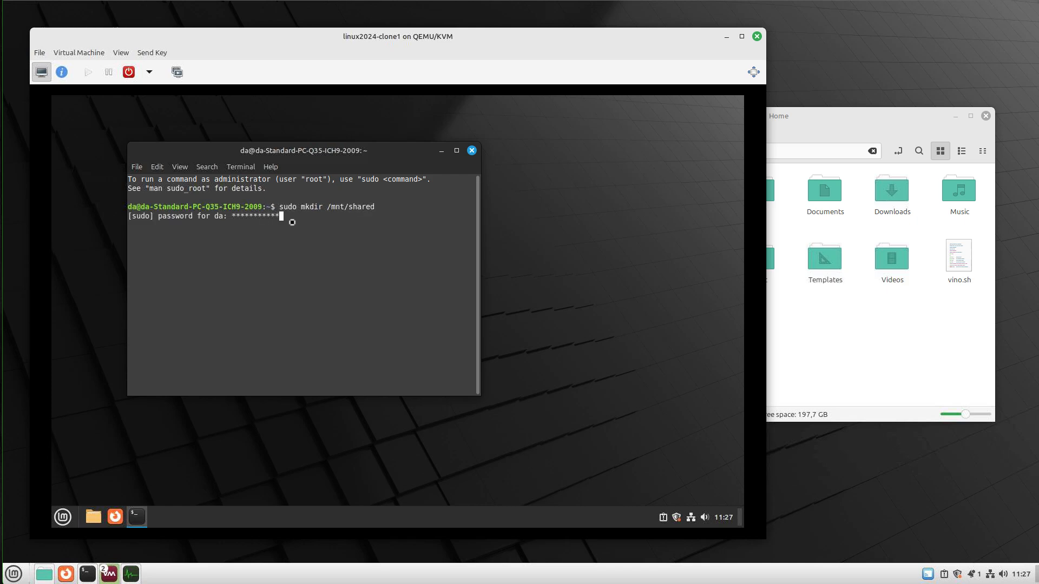
key("Return")
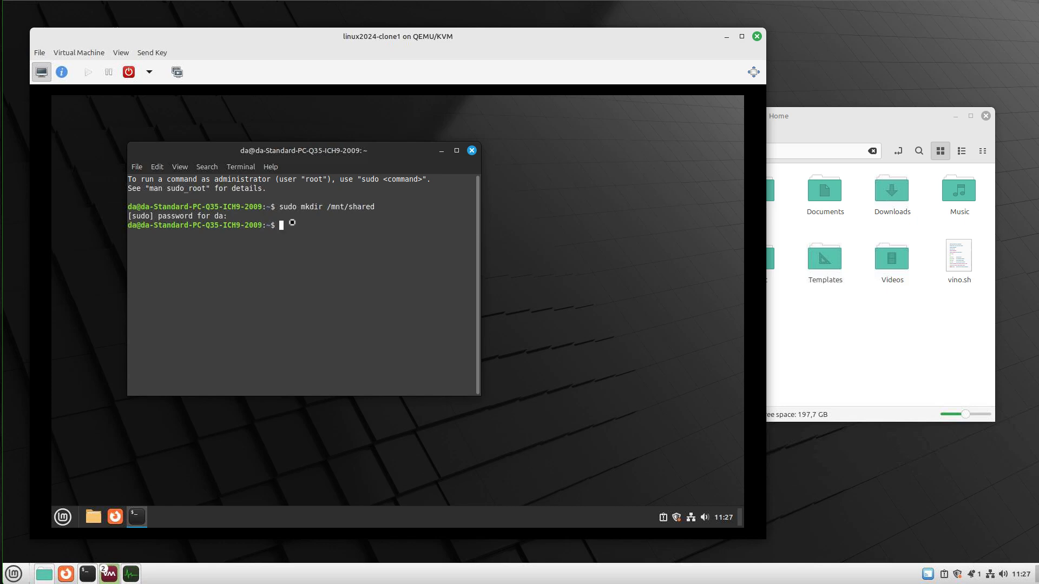
- Run 'sudo mount -t virtiofs shared /mnt/shared' in the guest
type("sudo mo")
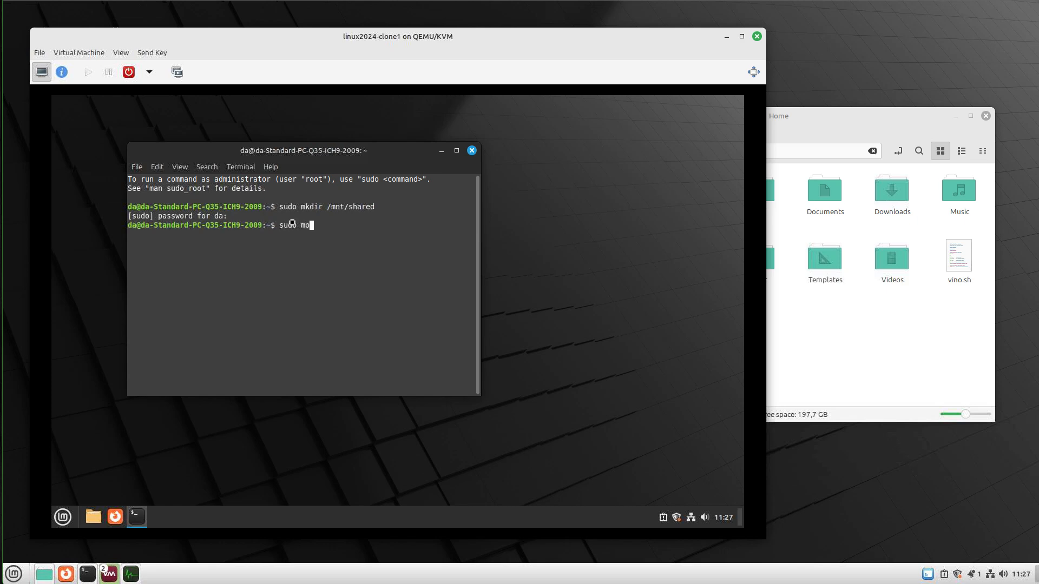
type("unt -t")
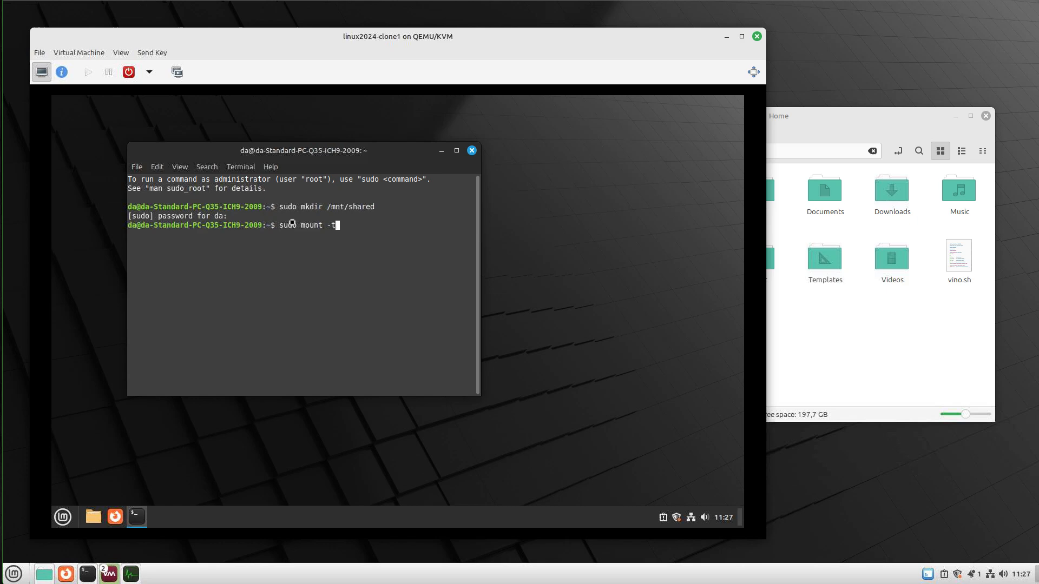
type("virtiof")
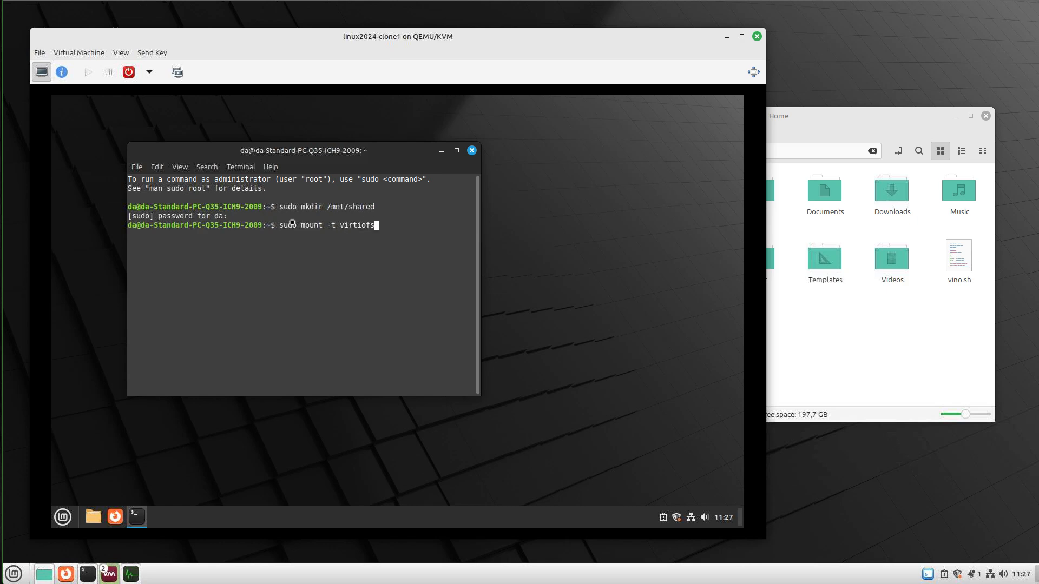
type("s")
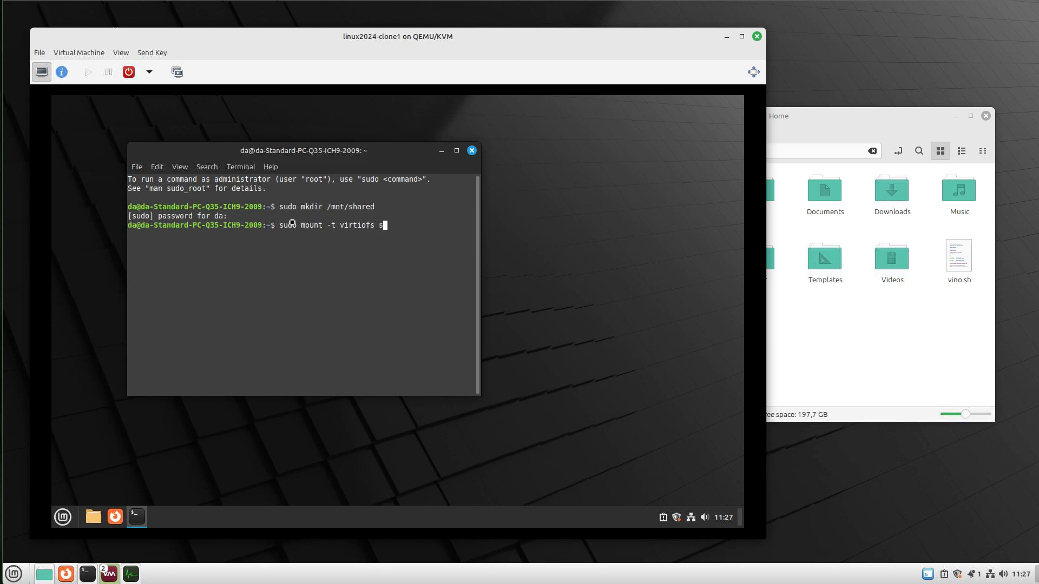
type("hared")
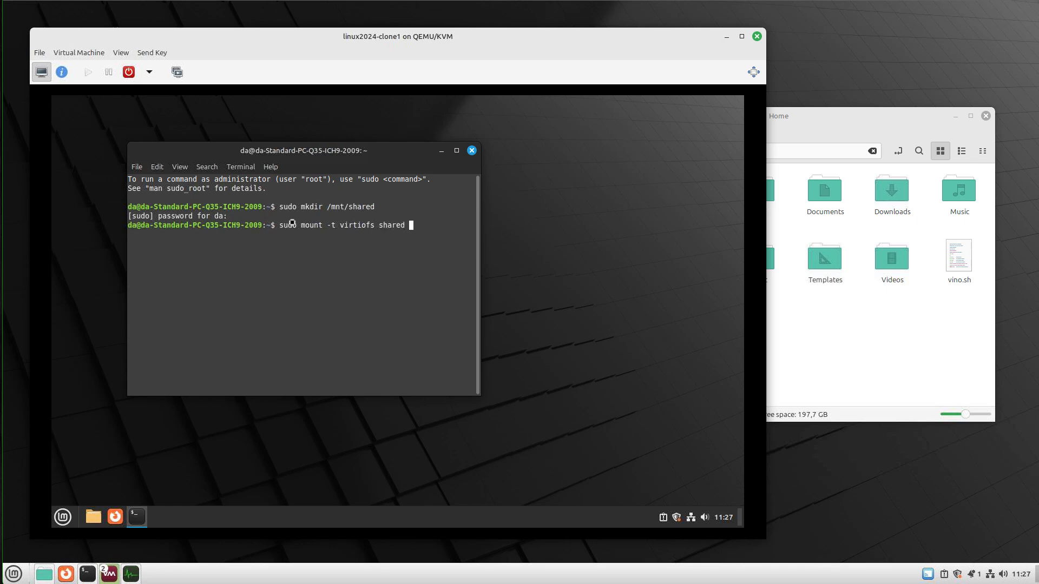
type("/mnt")
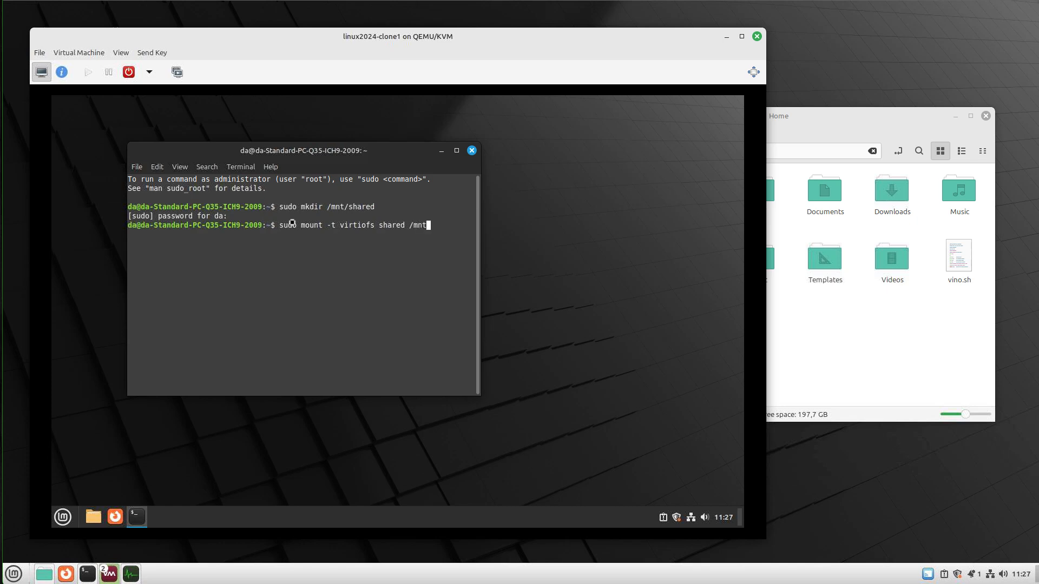
type("sh")
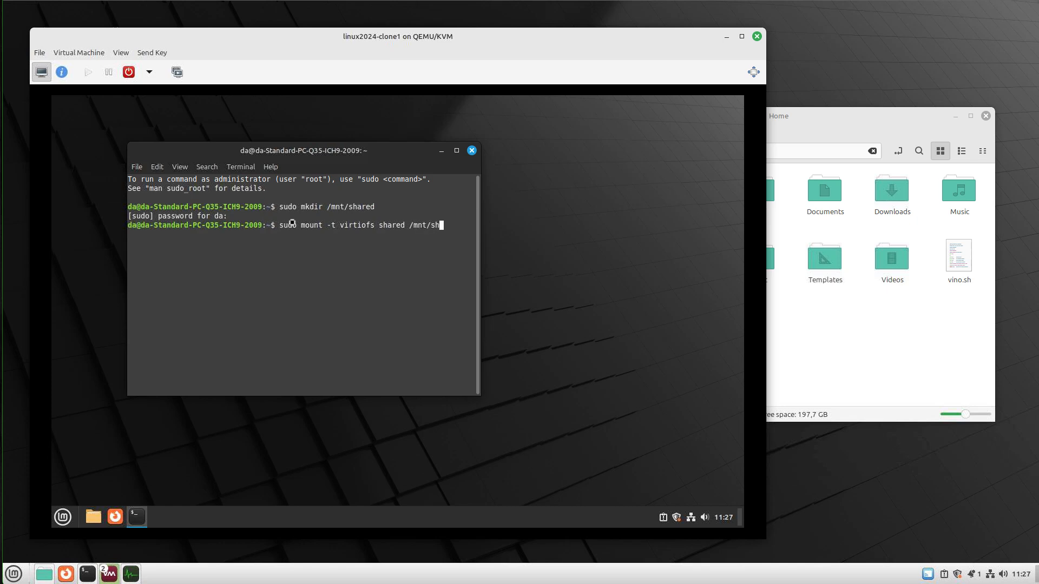
key("Return")
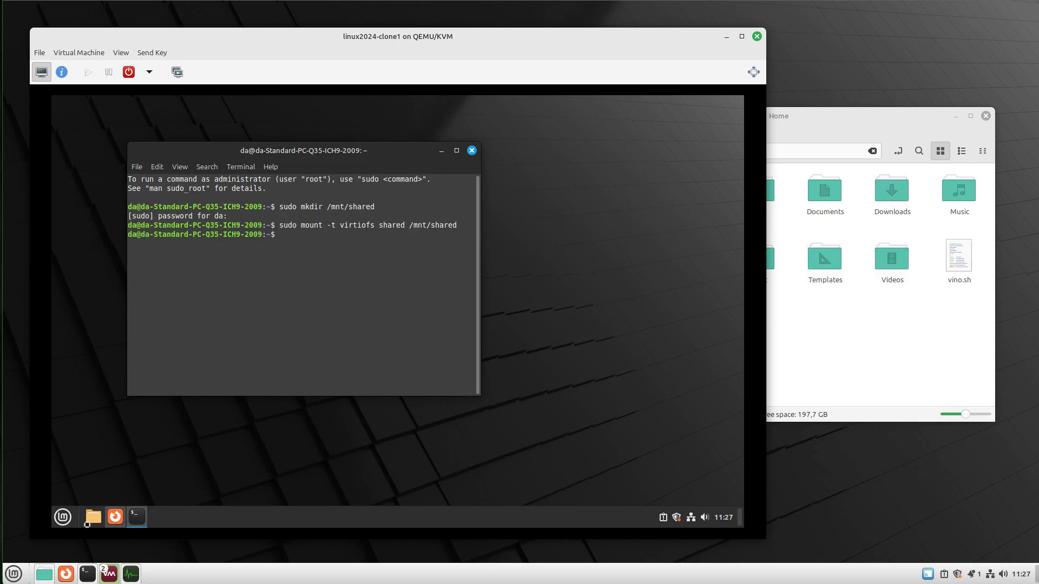
- Browse the guest file manager to /mnt/shared, currently empty, and move the window aside
left_click(92, 517)
type("/")
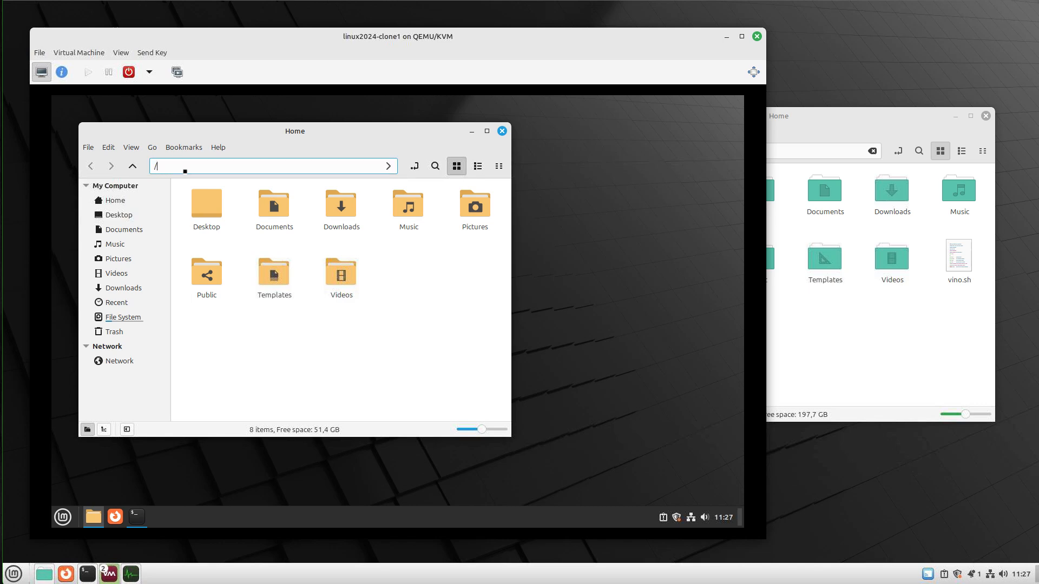
type("mnt/")
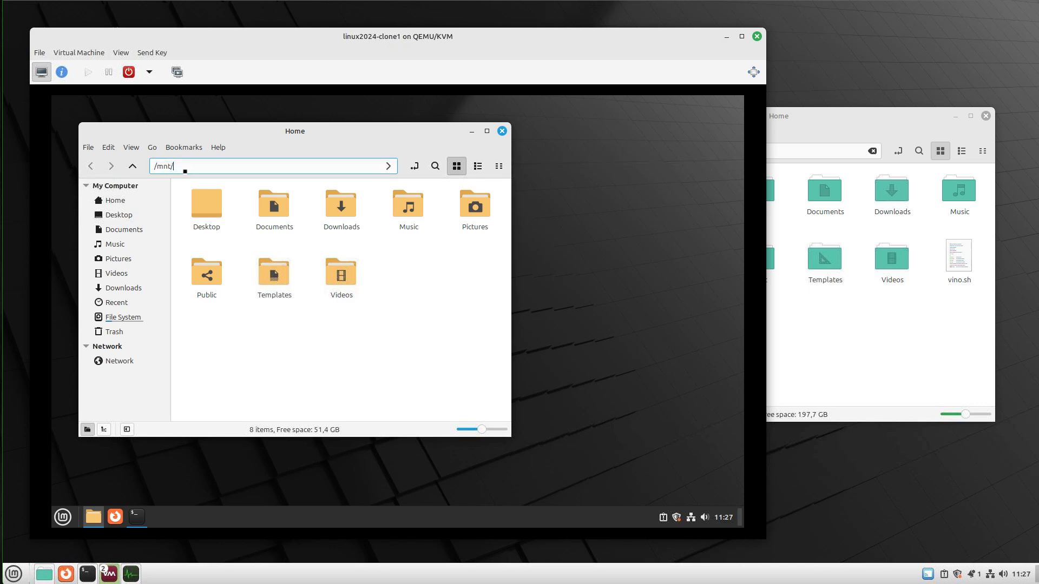
type("d")
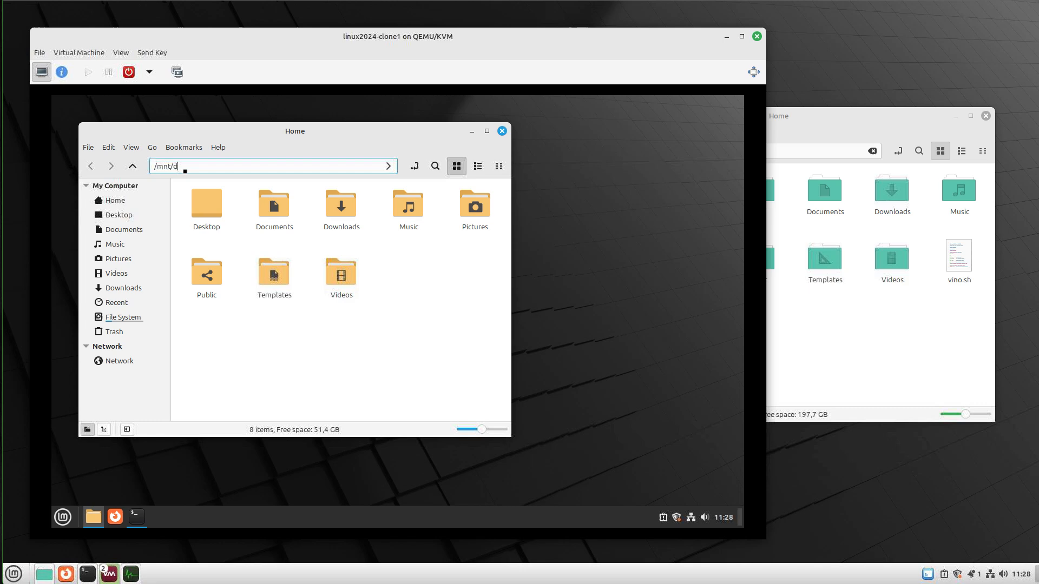
key("Return")
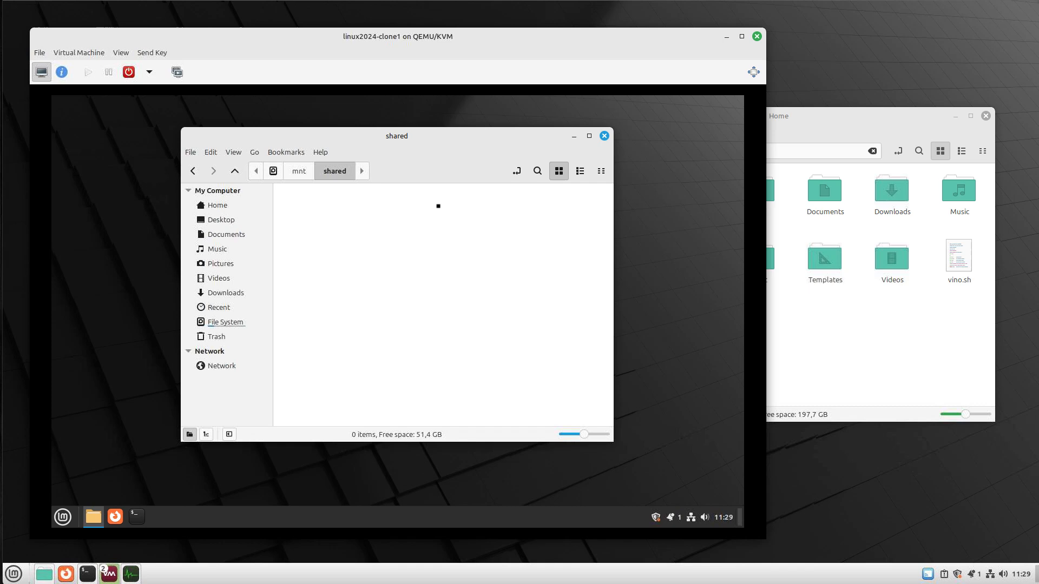
mouse_move(382, 242)
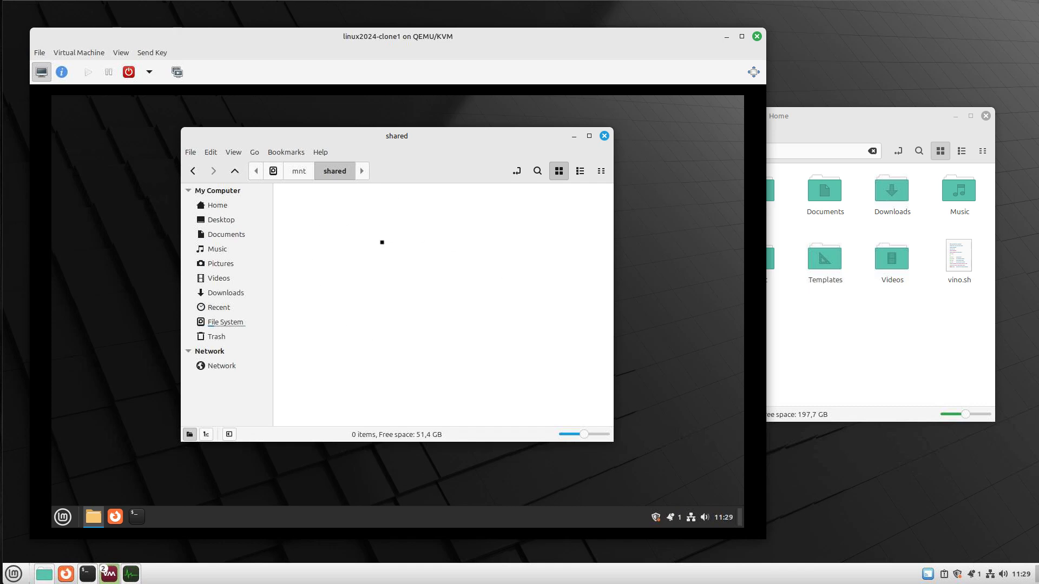
left_click_drag(396, 136, 302, 130)
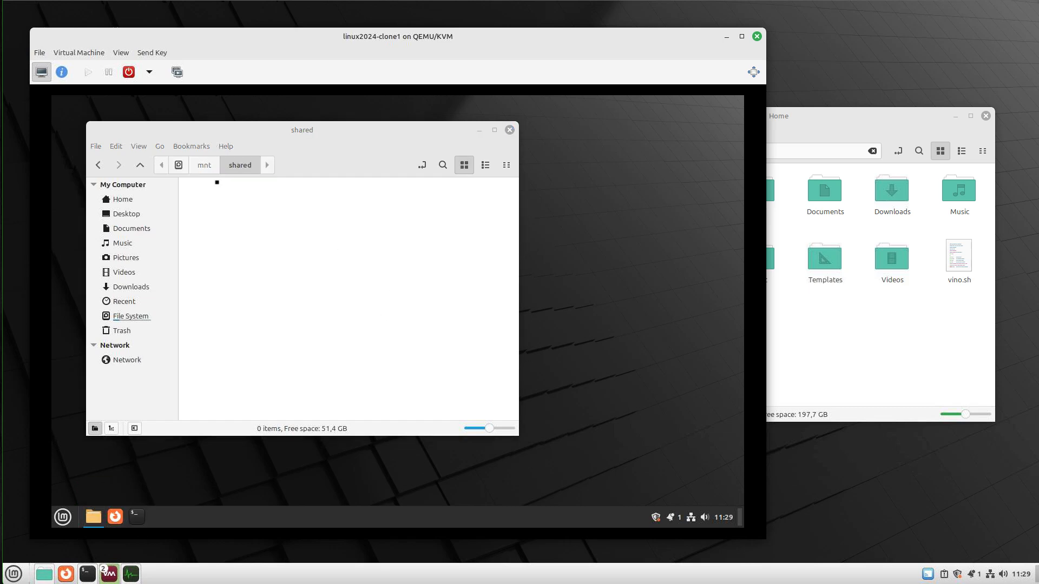
- After the restart, browse the guest file manager to /mnt/shared/, now listing the host home files
left_click(137, 517)
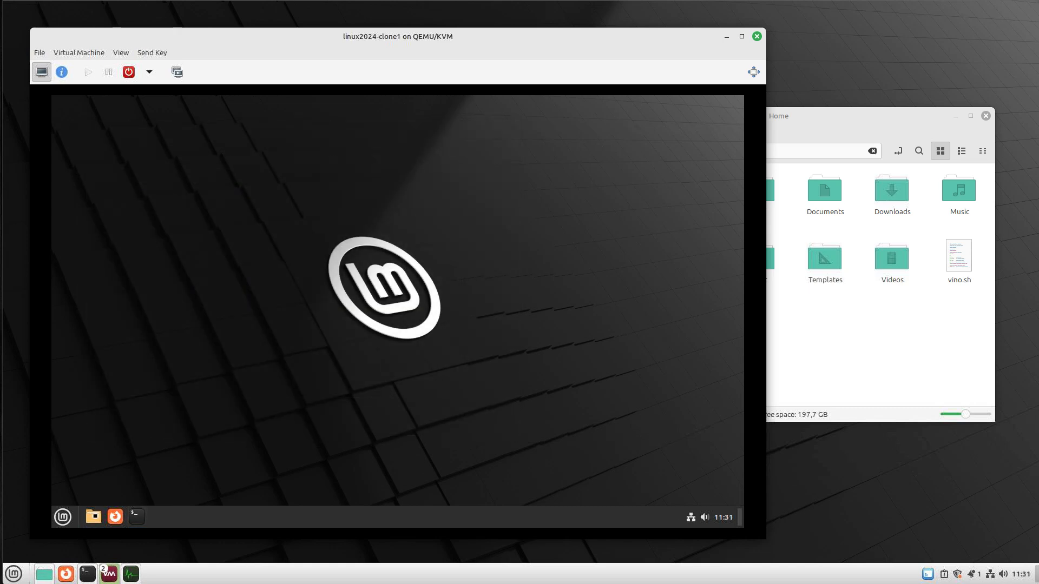
left_click(93, 517)
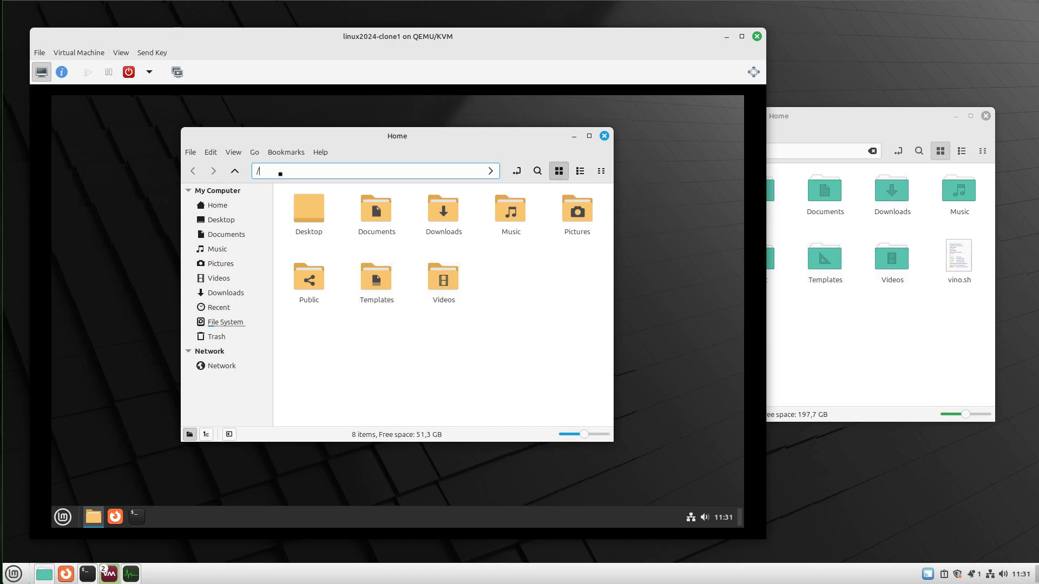
type("/mnt/shared/")
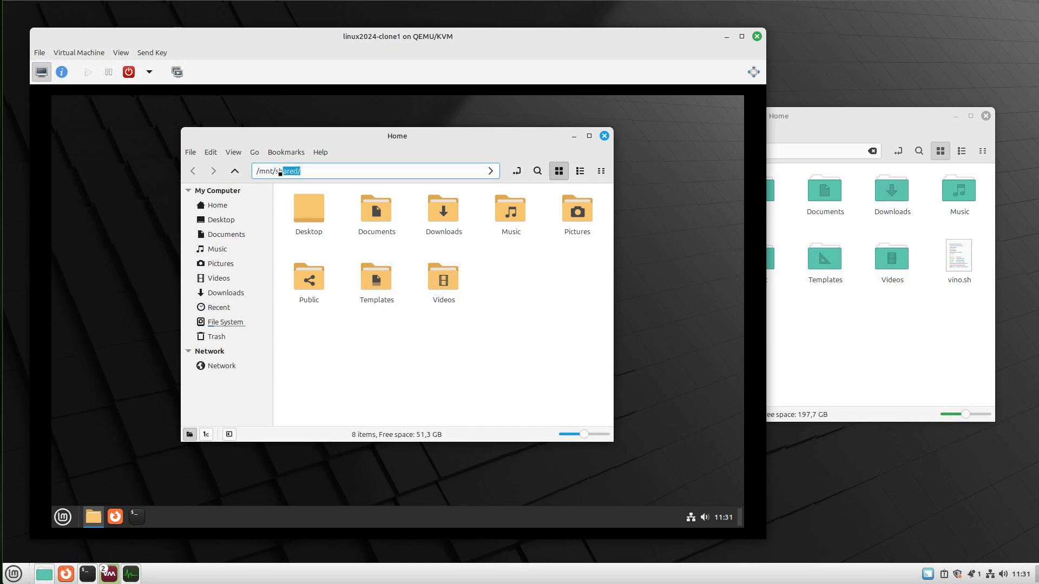
key("Return")
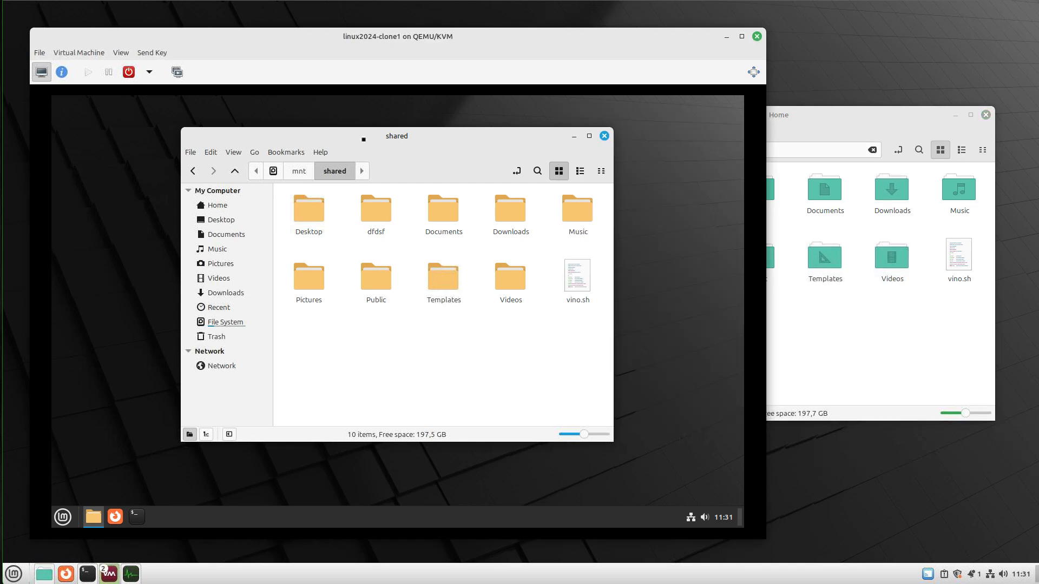
left_click_drag(396, 136, 285, 130)
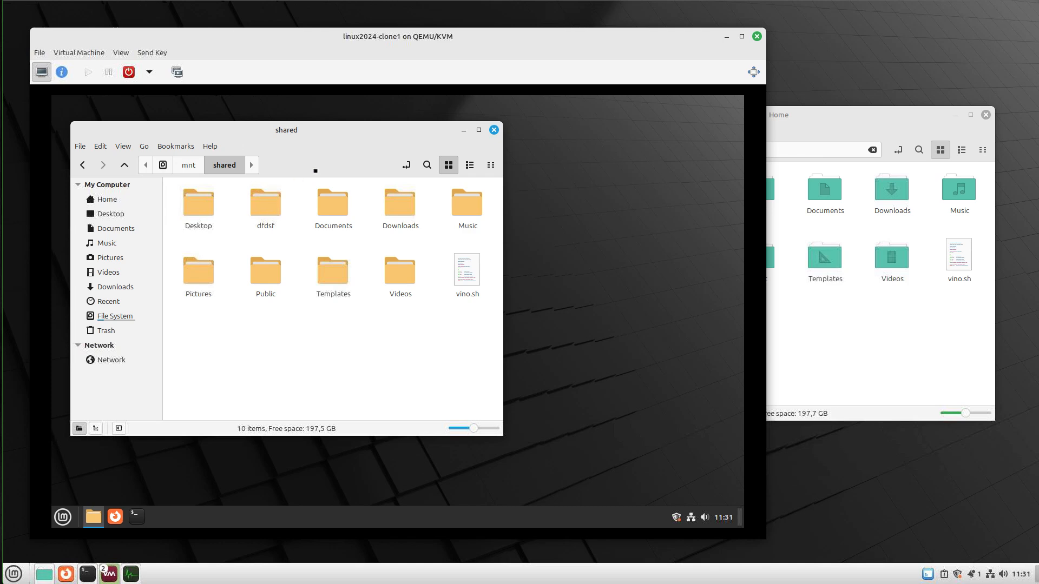
mouse_move(276, 355)
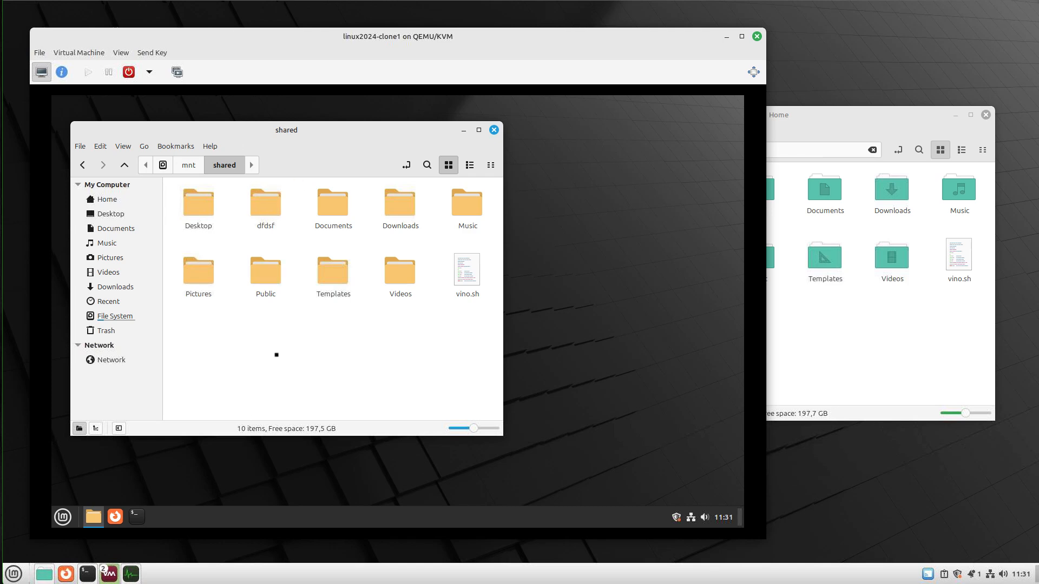